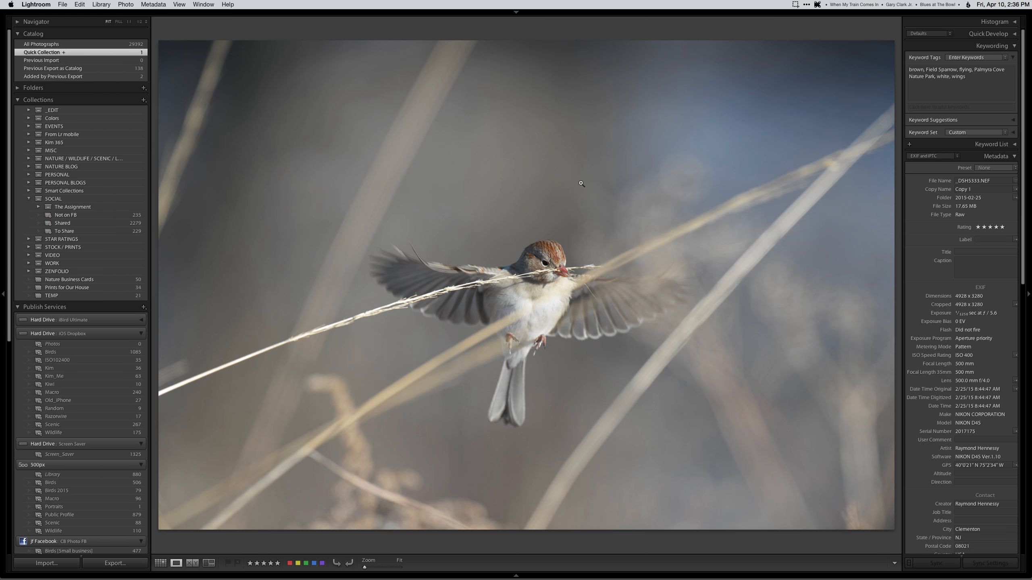
pyautogui.moveTo(399, 260)
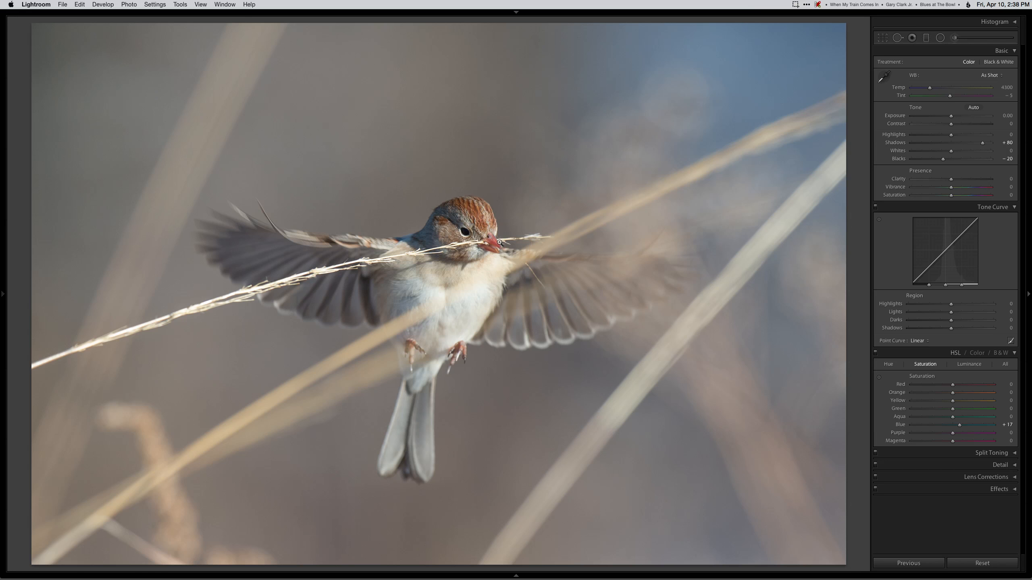
pyautogui.moveTo(586, 278)
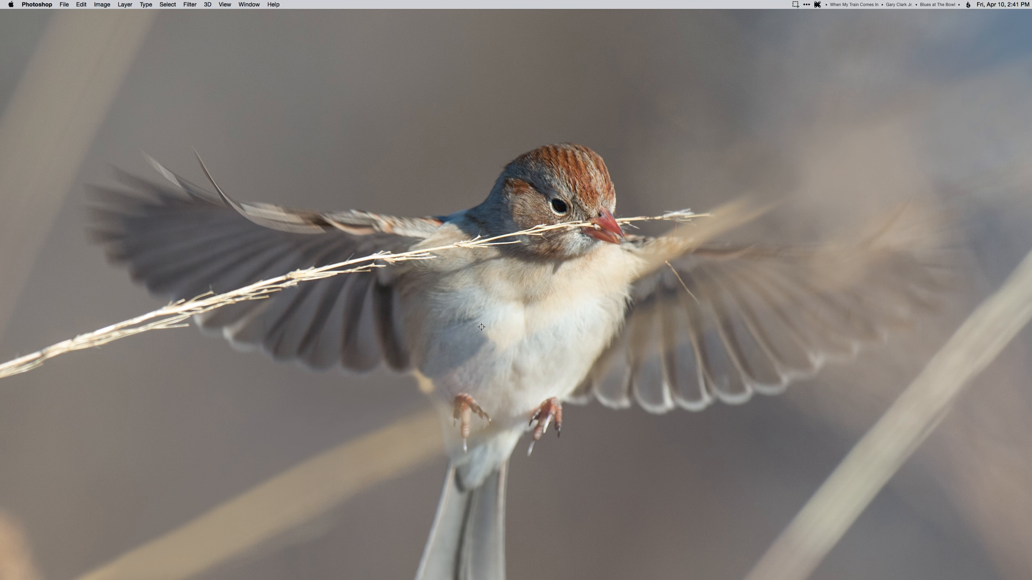
pyautogui.moveTo(431, 379)
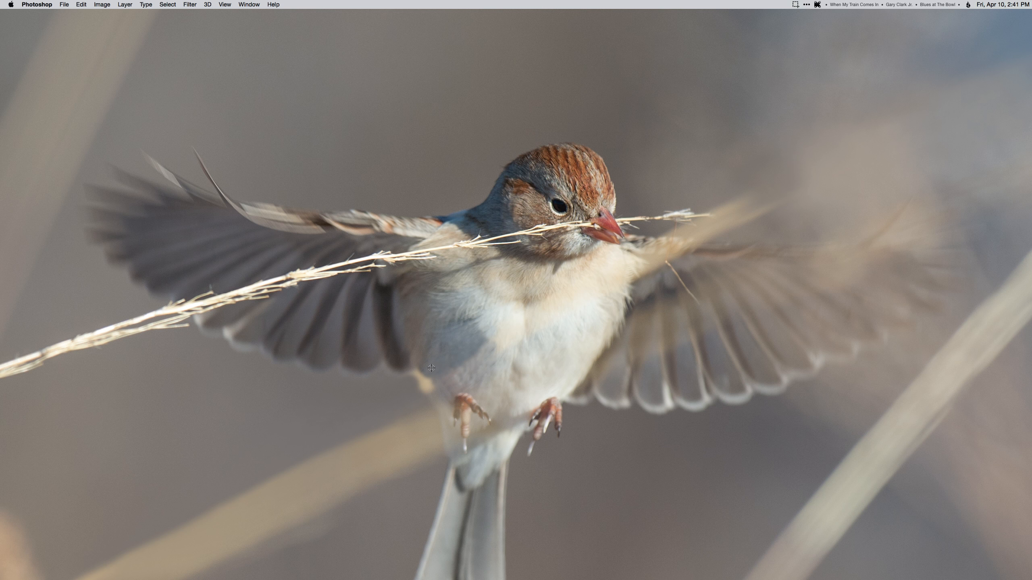